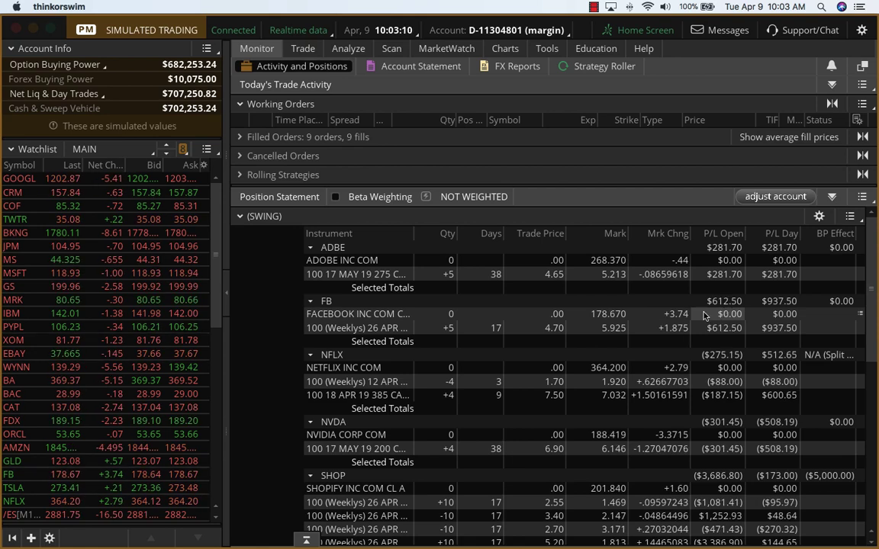
- Create a SELL -5 limit closing order for the FB 26 APR 19 180 call, then confirm and send
{"action": "left_click", "coordinate": [357, 327]}
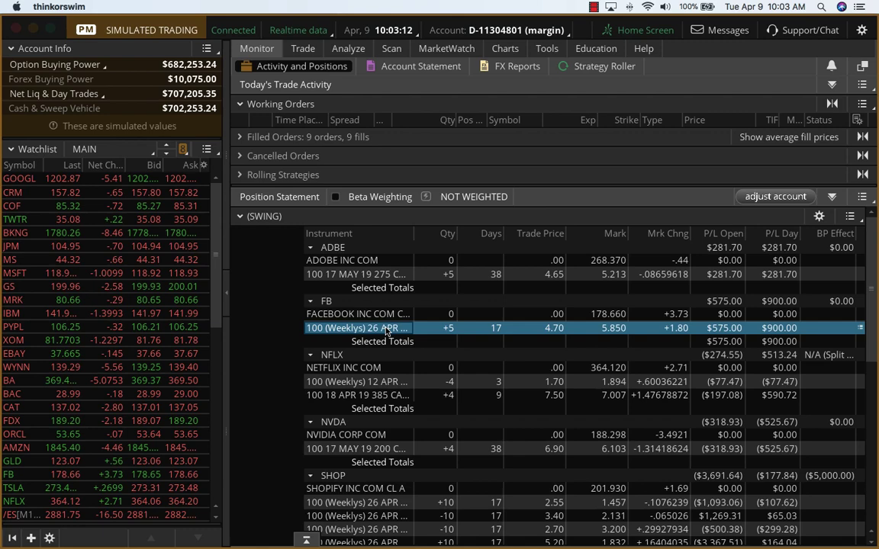
{"action": "mouse_move", "coordinate": [386, 328]}
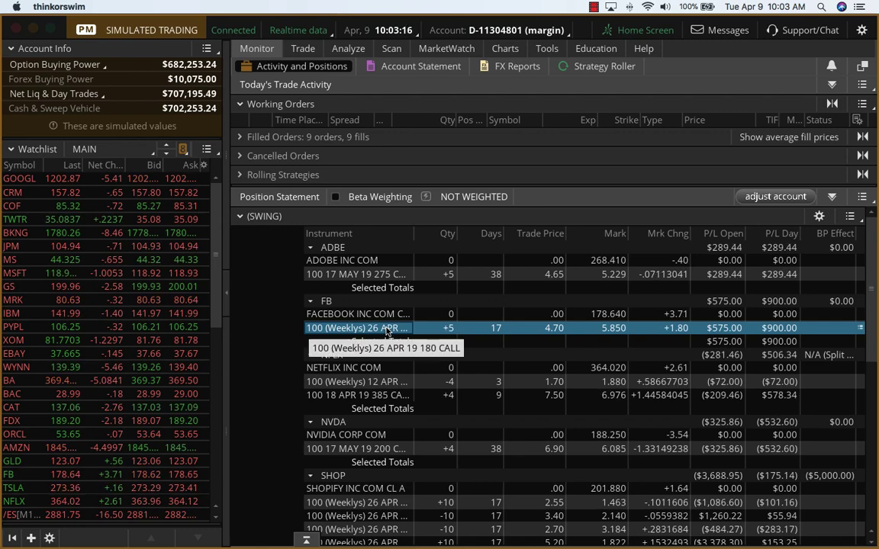
{"action": "right_click", "coordinate": [356, 328]}
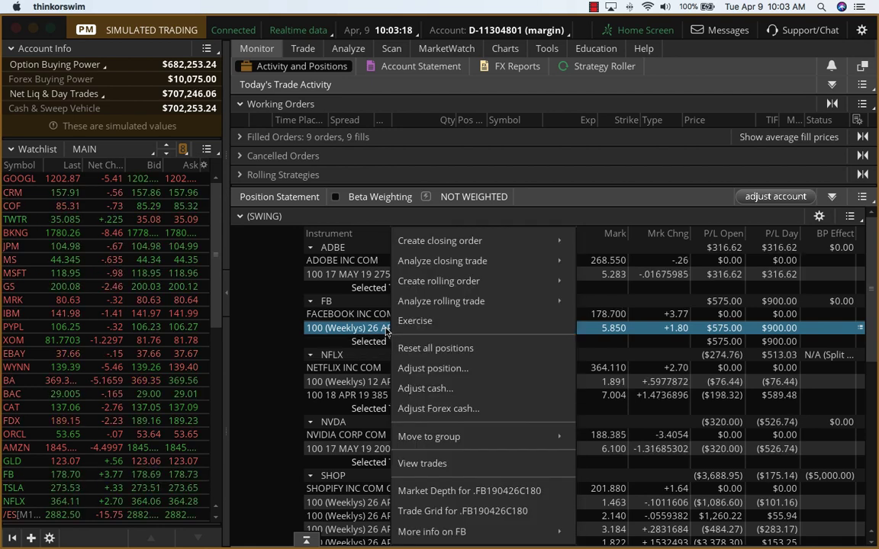
{"action": "mouse_move", "coordinate": [440, 241]}
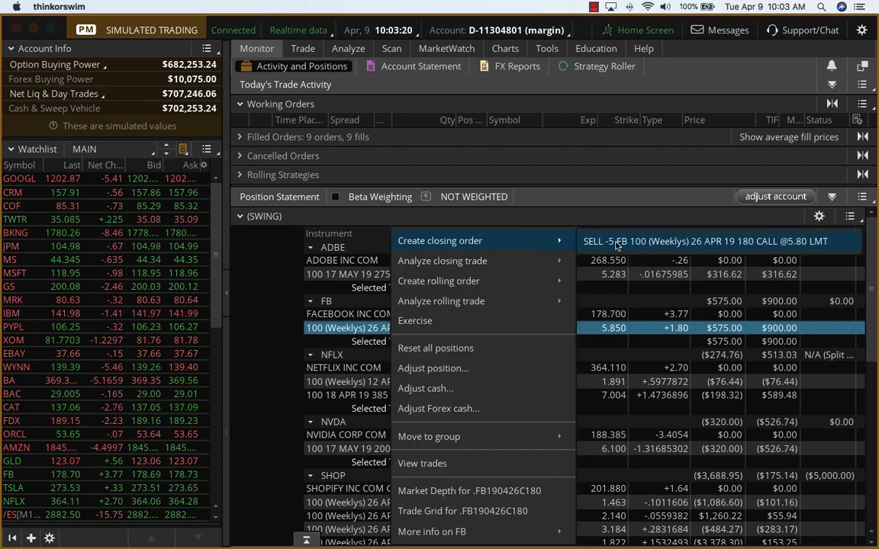
{"action": "left_click", "coordinate": [440, 241]}
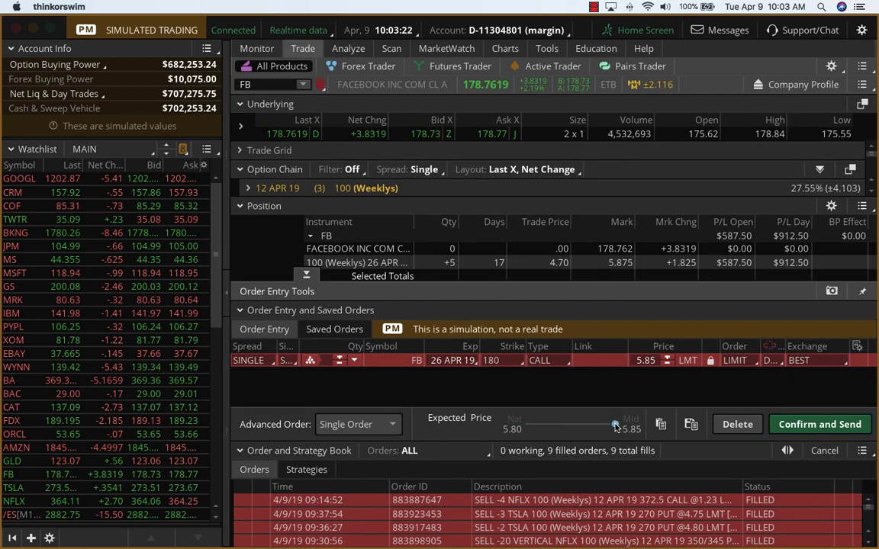
{"action": "left_click", "coordinate": [819, 424]}
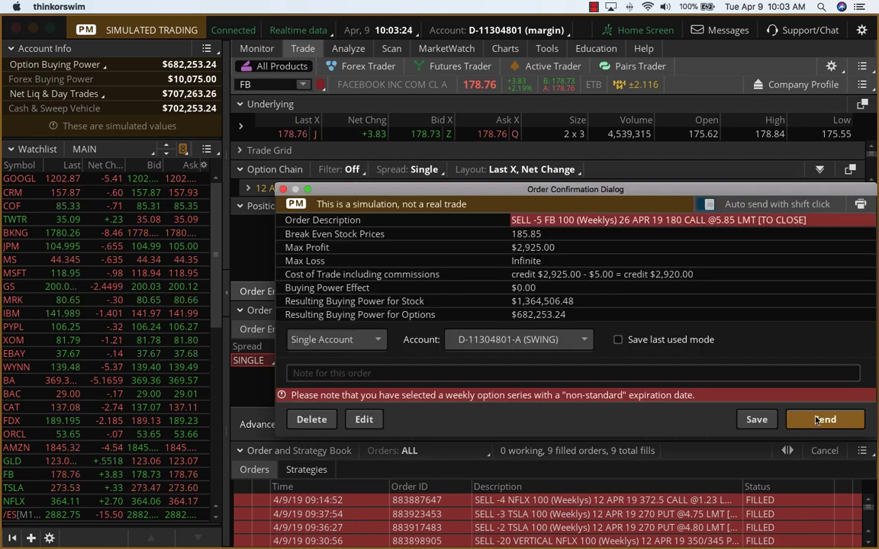
{"action": "left_click", "coordinate": [824, 419]}
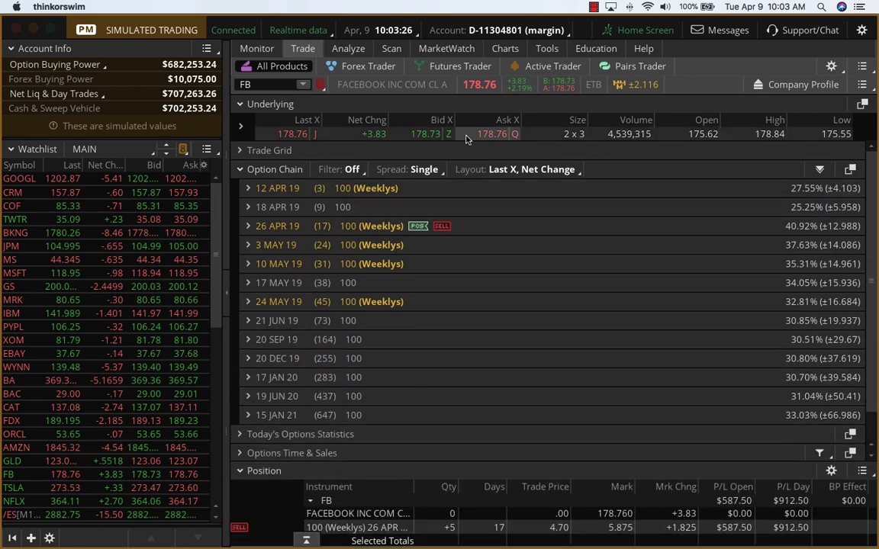